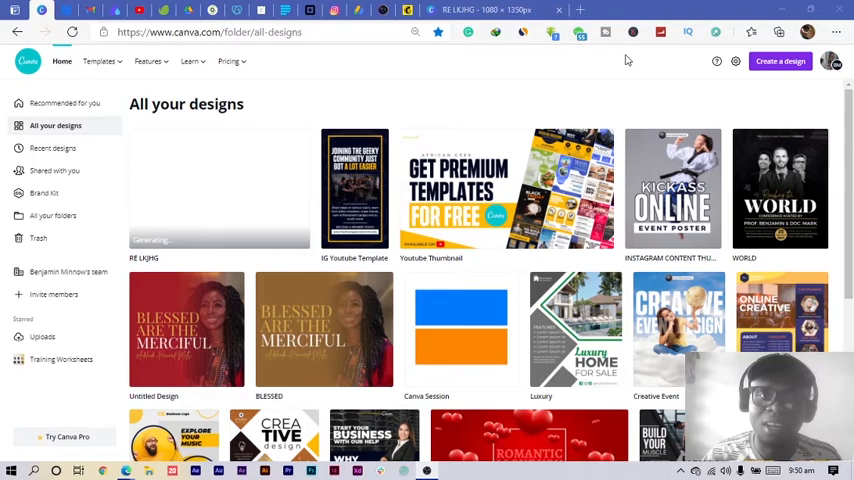
mouse_move(692, 104)
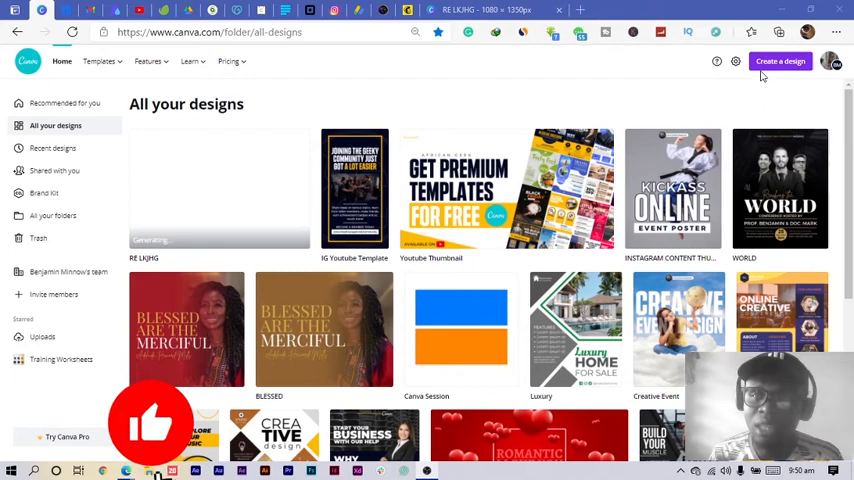
Step: Create a new blank custom design at 1080 × 1350 px
left_click(780, 60)
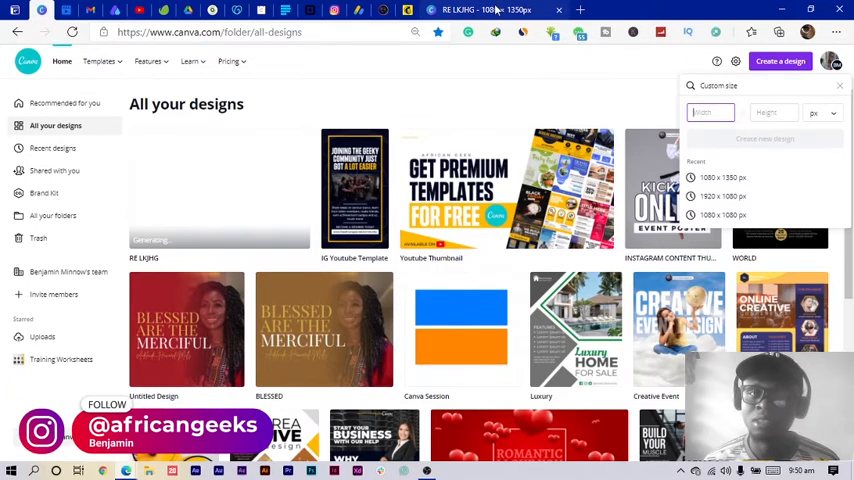
left_click(722, 176)
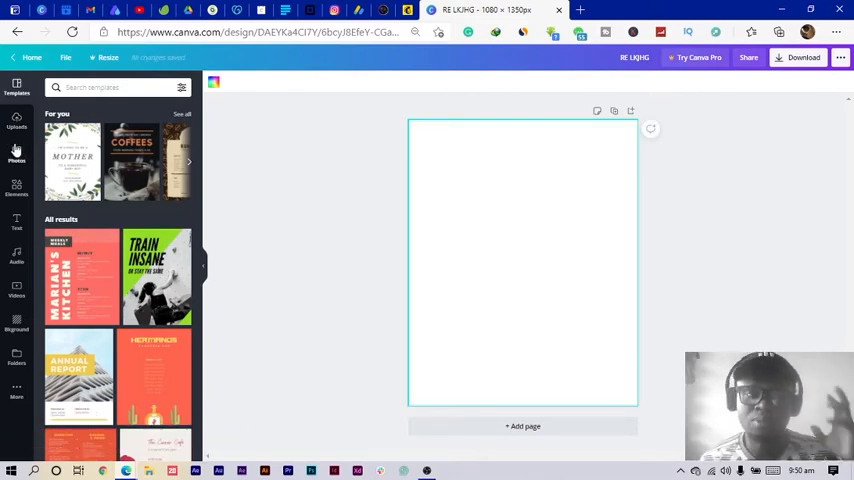
mouse_move(16, 156)
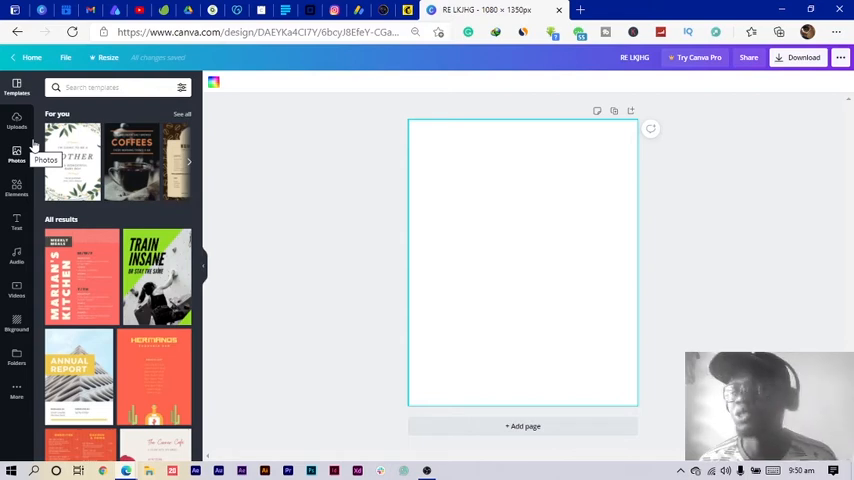
Step: Add the uploaded photo of the man in a suit and remove its background
left_click(16, 120)
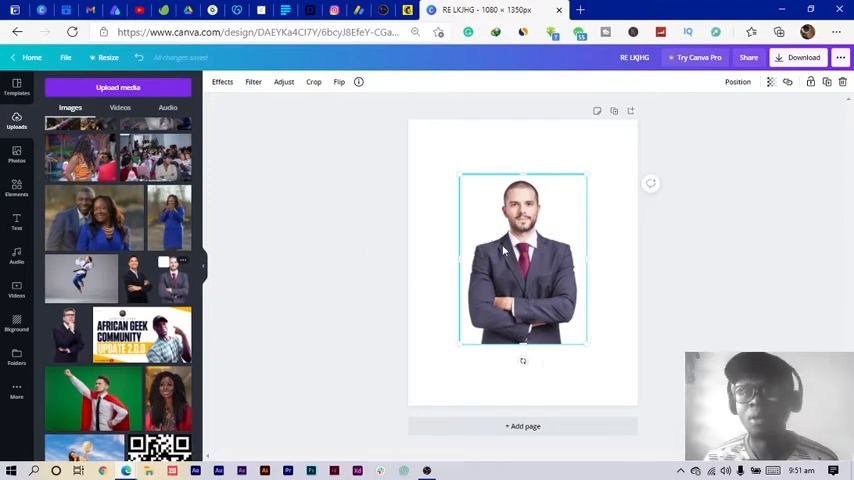
mouse_move(540, 266)
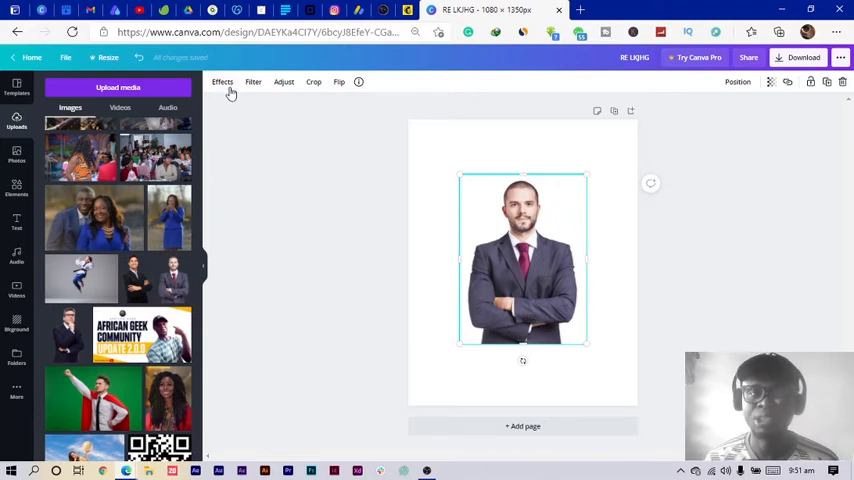
left_click(222, 82)
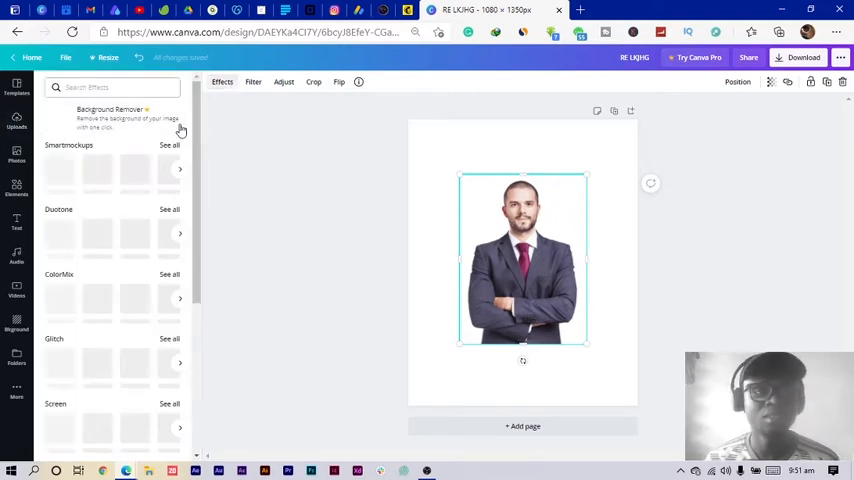
left_click(112, 118)
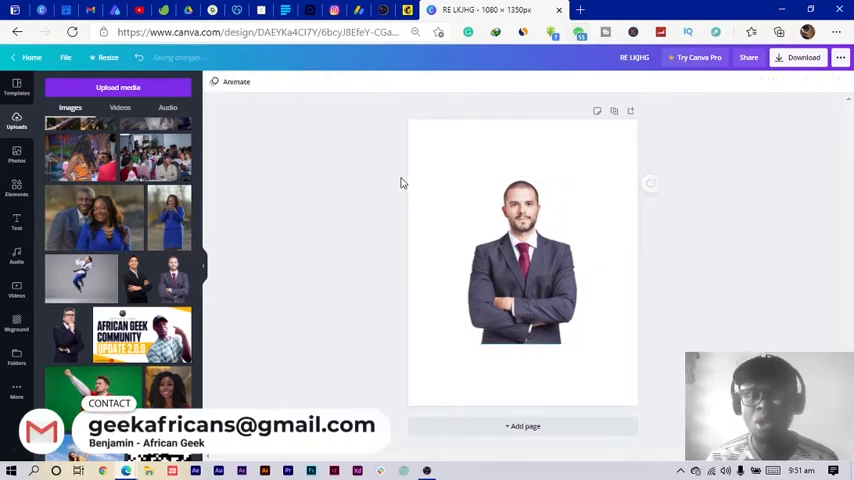
left_click(520, 258)
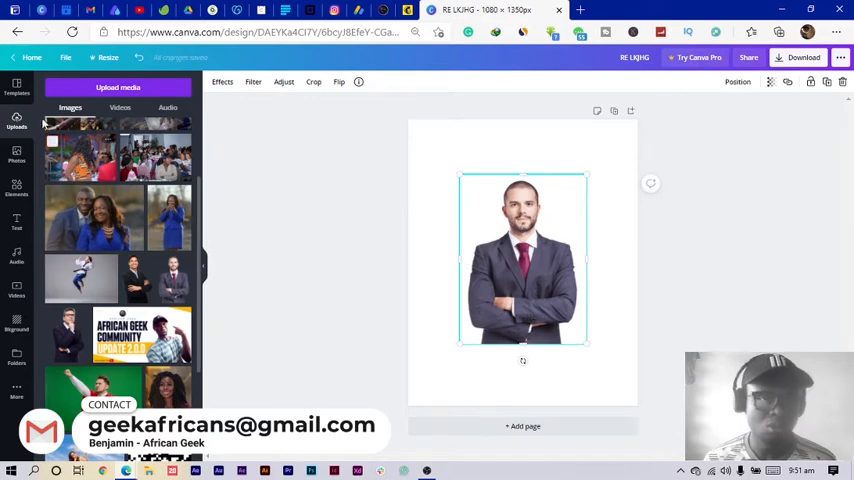
left_click(16, 154)
type("cathedral")
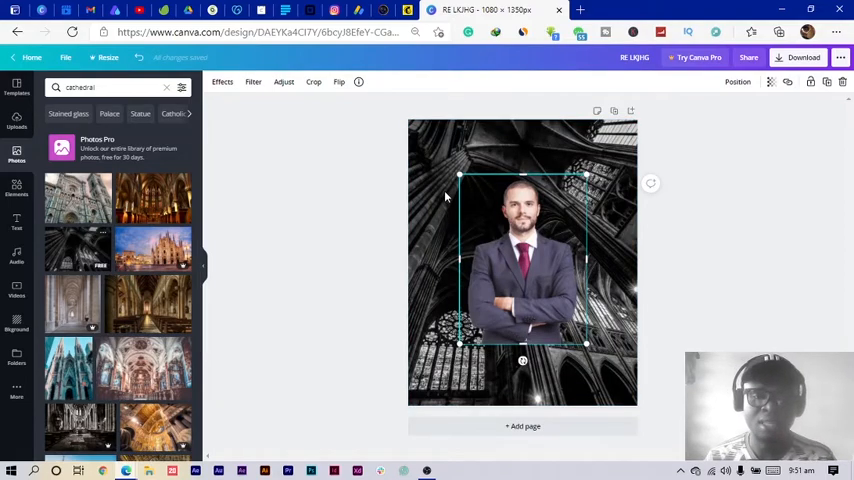
mouse_move(370, 190)
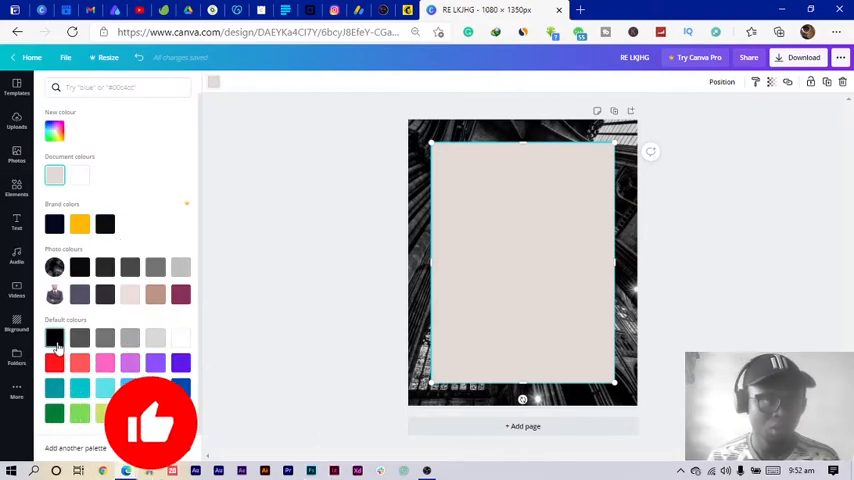
Step: Colour the covering rectangle black and lower its transparency so the cathedral shows faintly
left_click(54, 338)
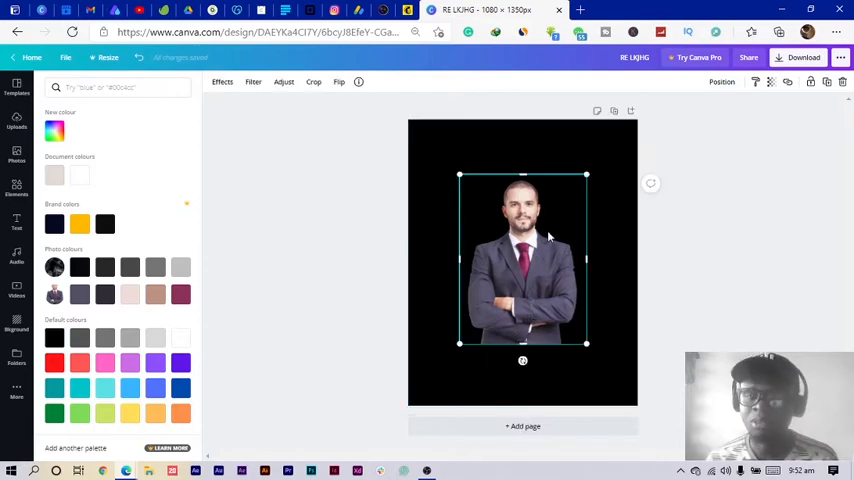
mouse_move(772, 82)
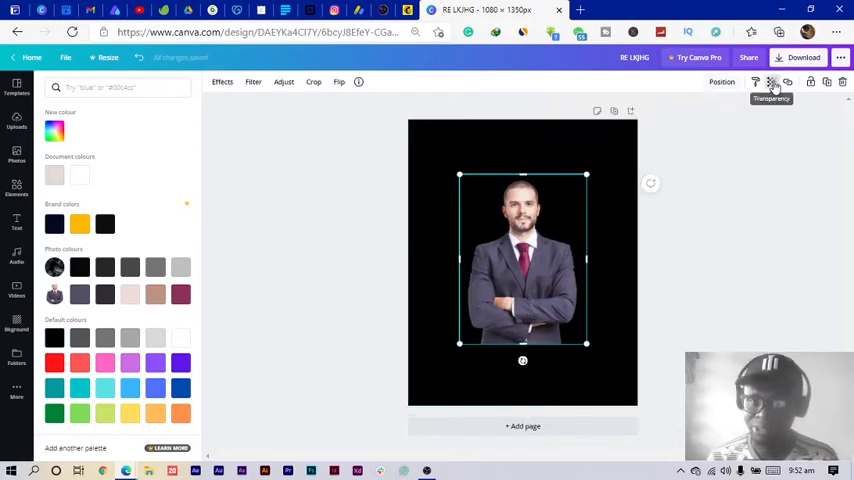
left_click(770, 82)
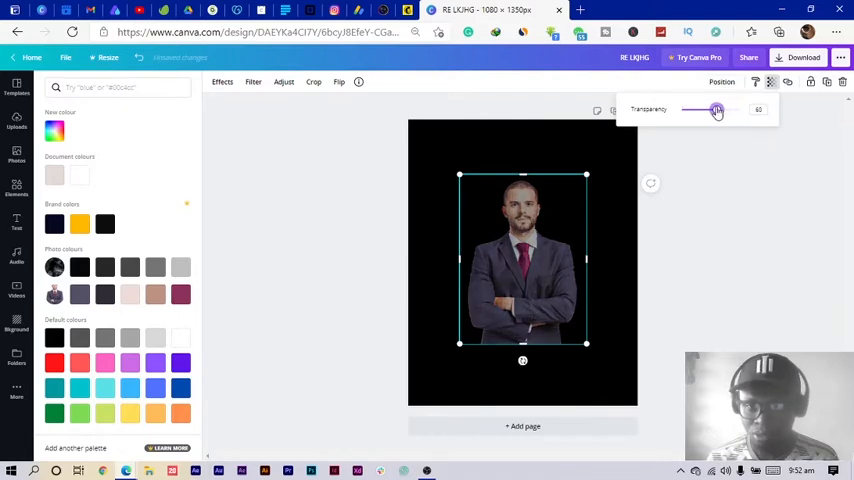
left_click_drag(716, 110, 740, 110)
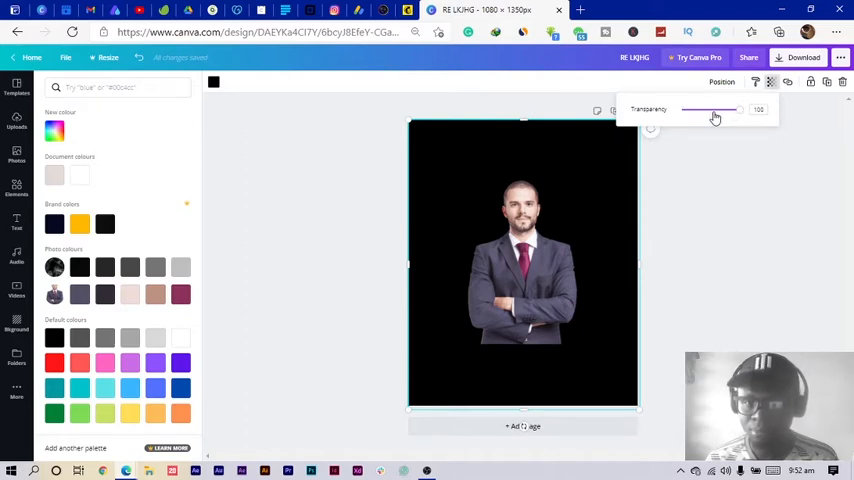
left_click_drag(710, 110, 728, 110)
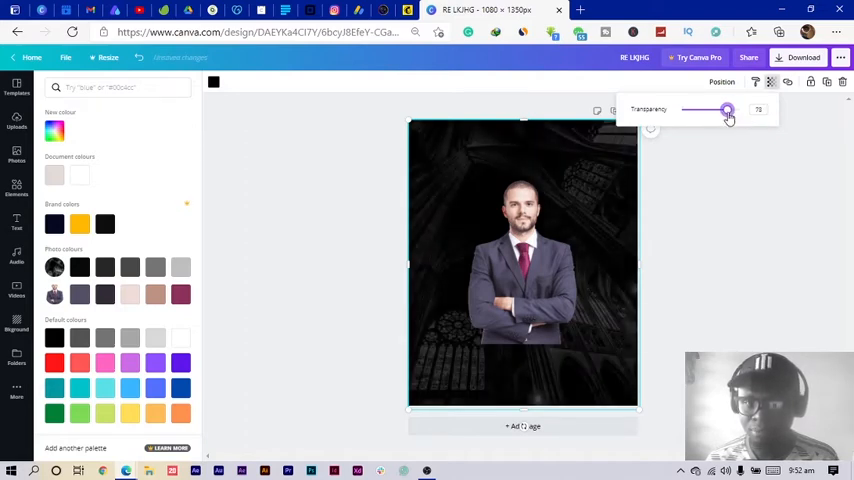
left_click_drag(728, 110, 732, 110)
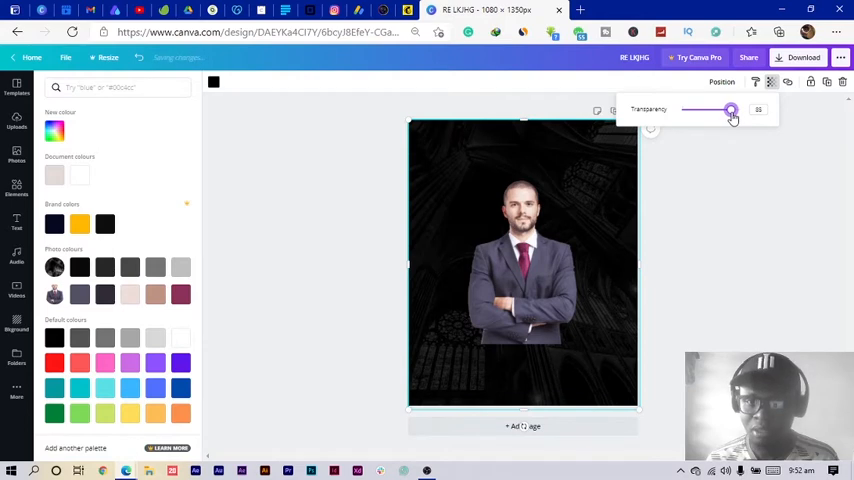
left_click_drag(730, 110, 732, 110)
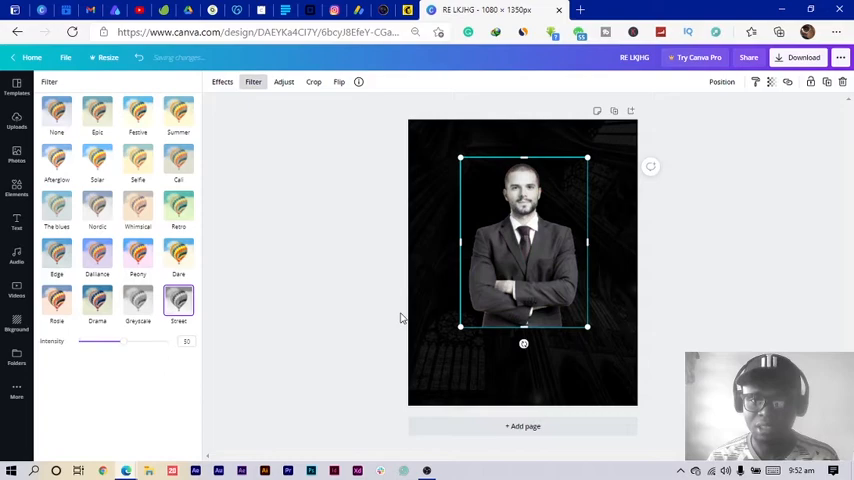
mouse_move(304, 276)
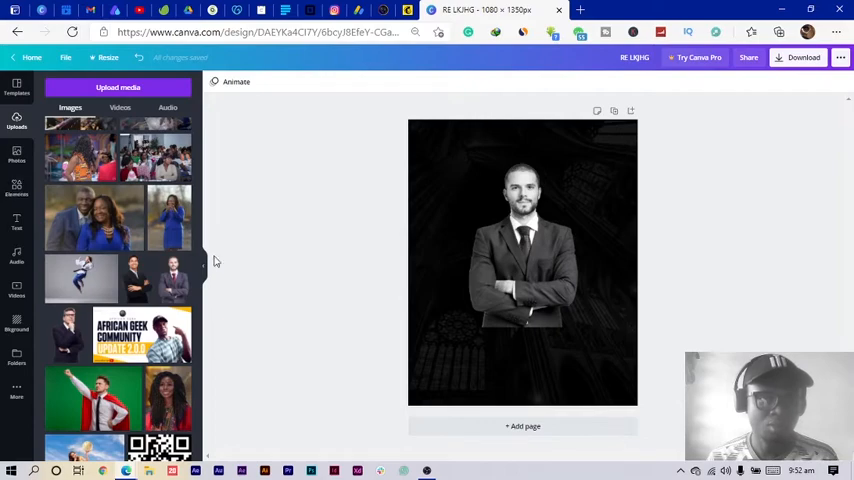
Step: Scroll through Uploads and add the chosen uploaded image to the page
scroll("down", 3)
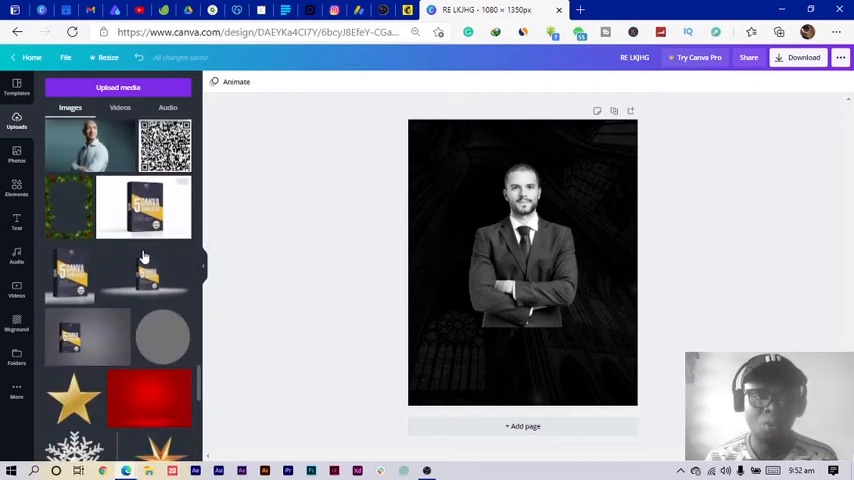
scroll("down", 3)
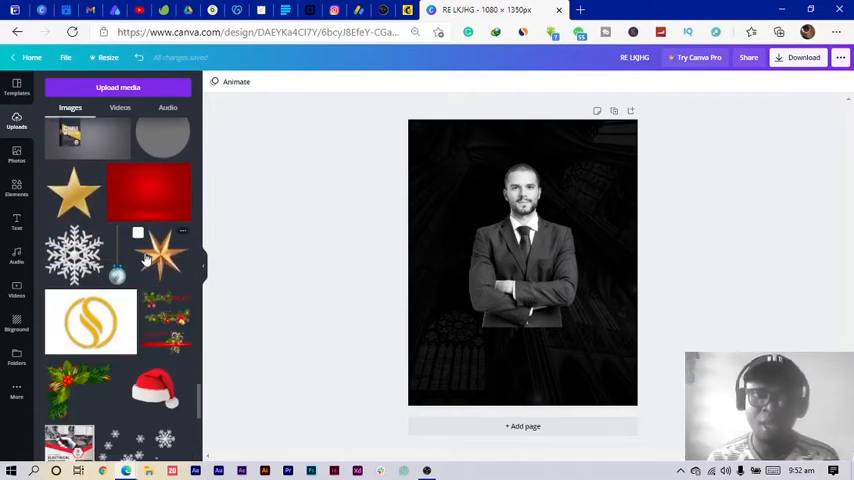
scroll("down", 3)
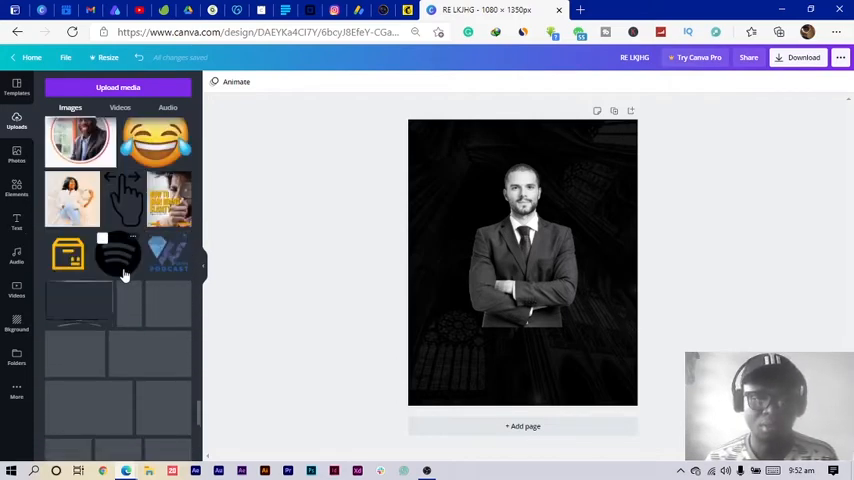
scroll("down", 3)
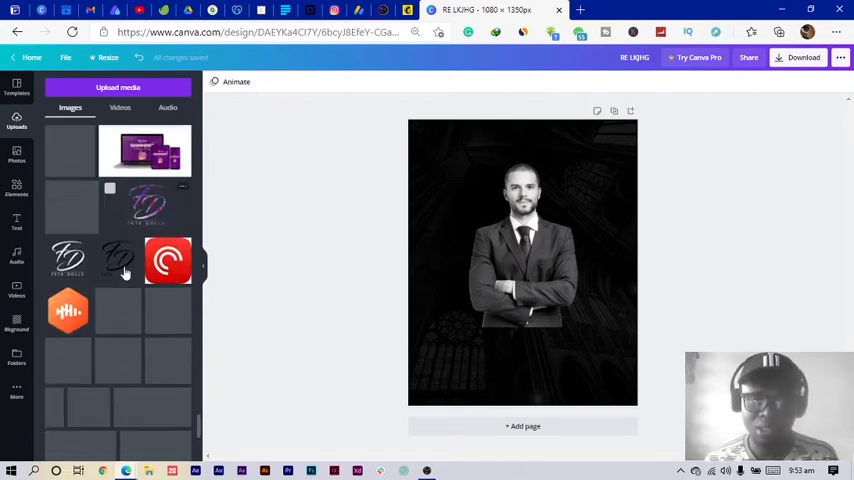
scroll("down", 3)
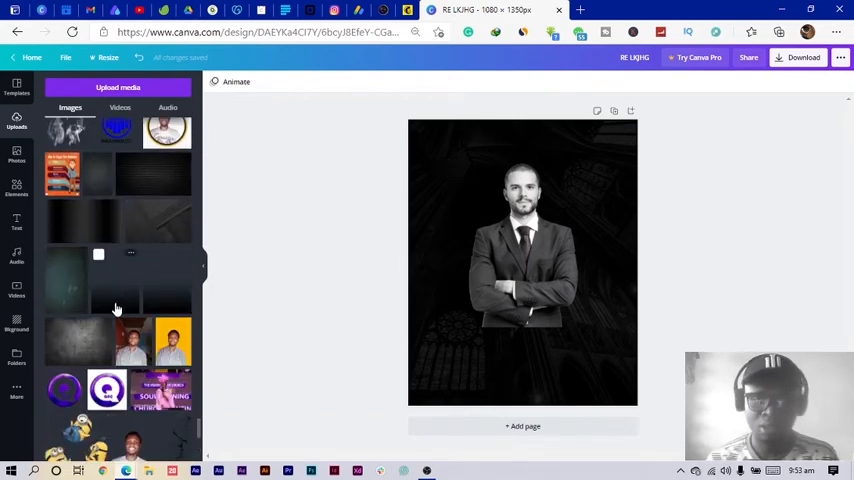
left_click(520, 262)
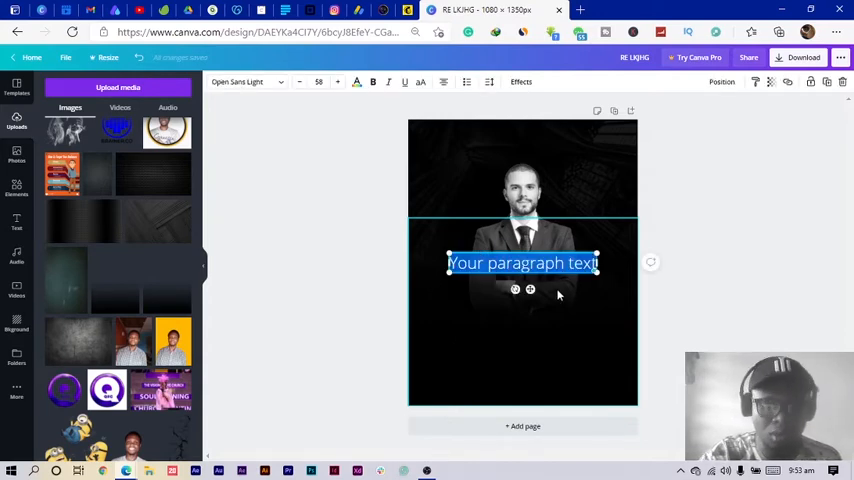
Step: Make the headline read TESCHE in League Spartan and send it behind the man
type("TESCHE")
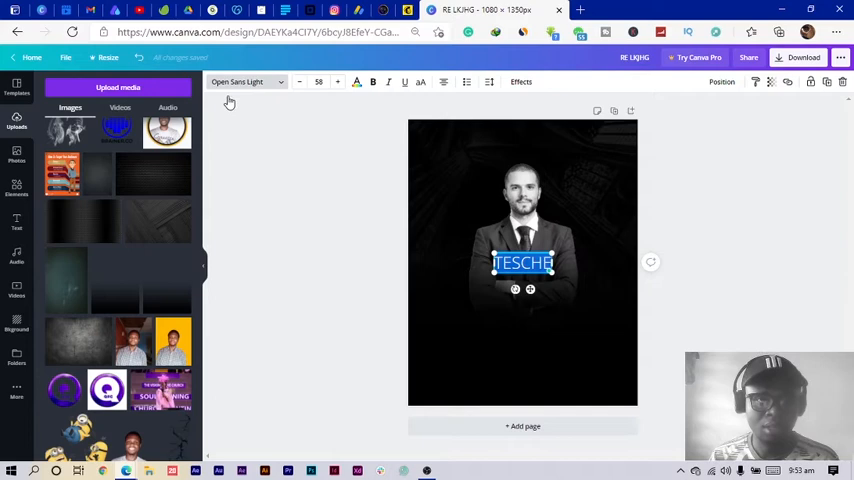
left_click(244, 80)
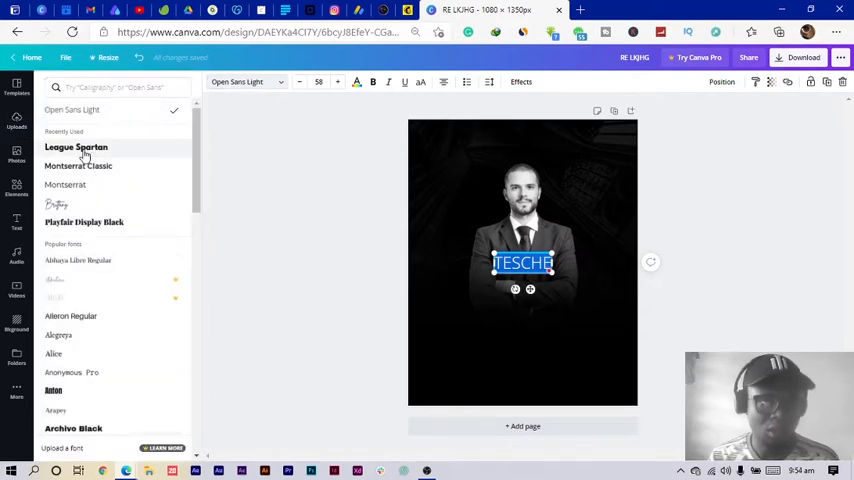
left_click(76, 148)
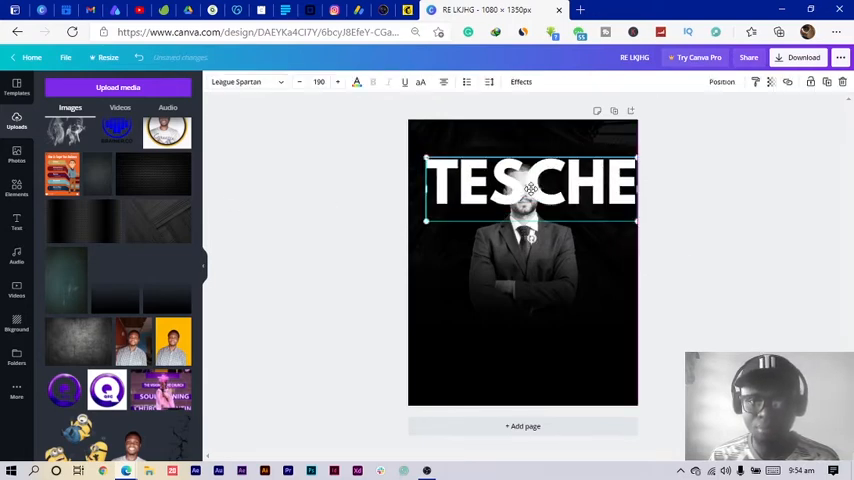
right_click(530, 190)
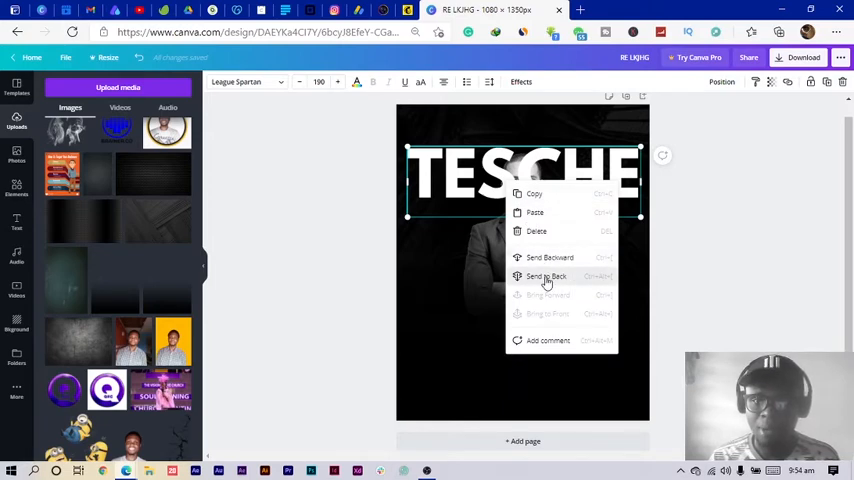
left_click(546, 276)
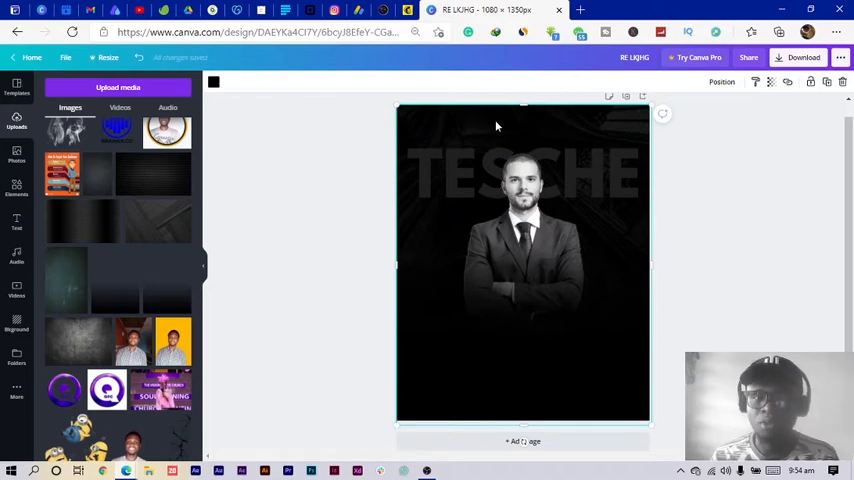
mouse_move(522, 104)
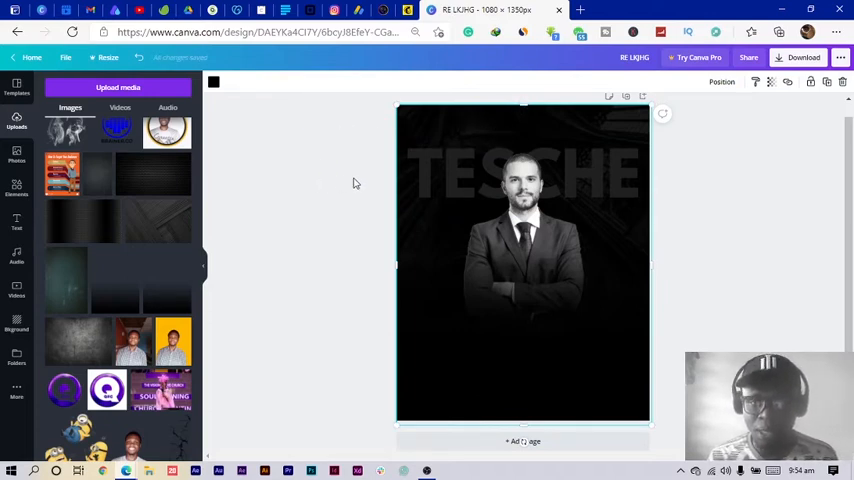
mouse_move(580, 146)
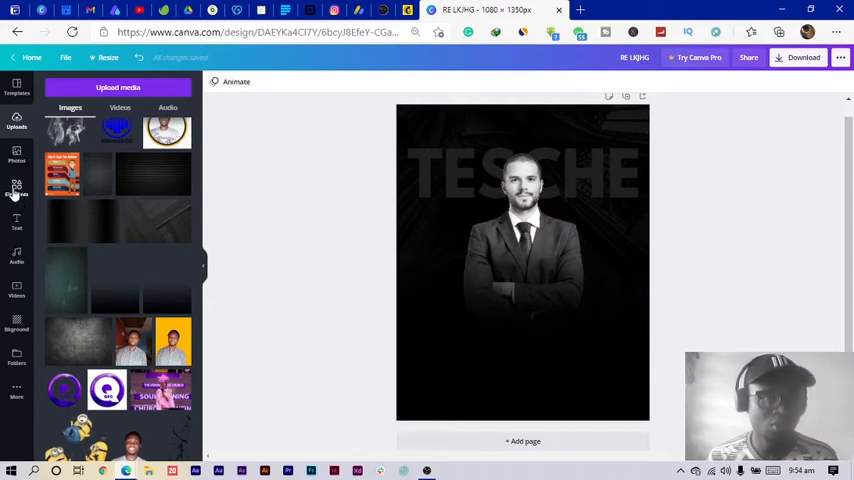
Step: Search Elements for brush strokes and add a white brush stroke to the poster
left_click(16, 188)
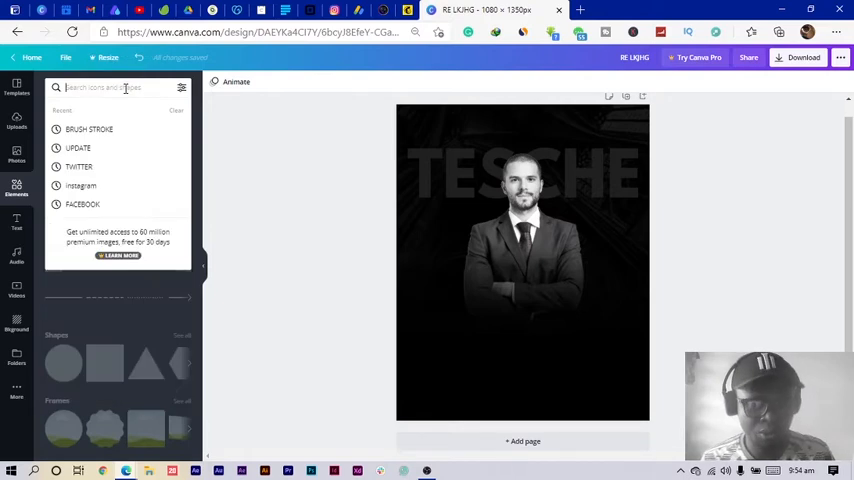
type("BRUSH")
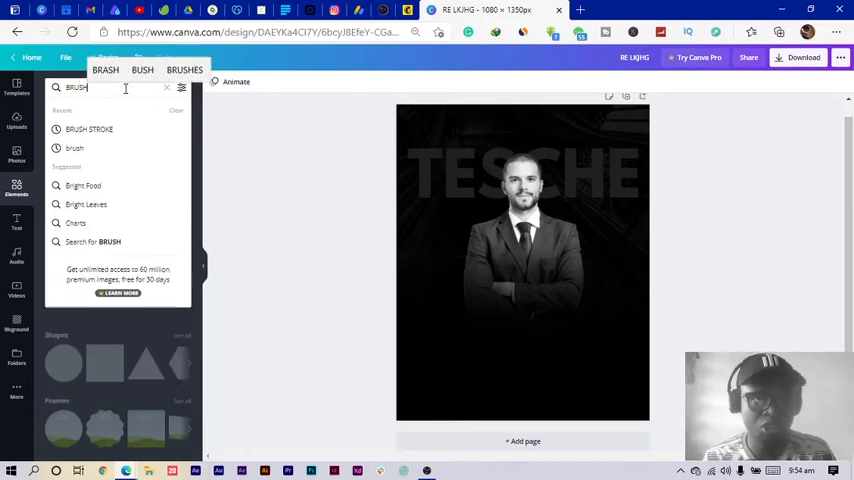
left_click(88, 128)
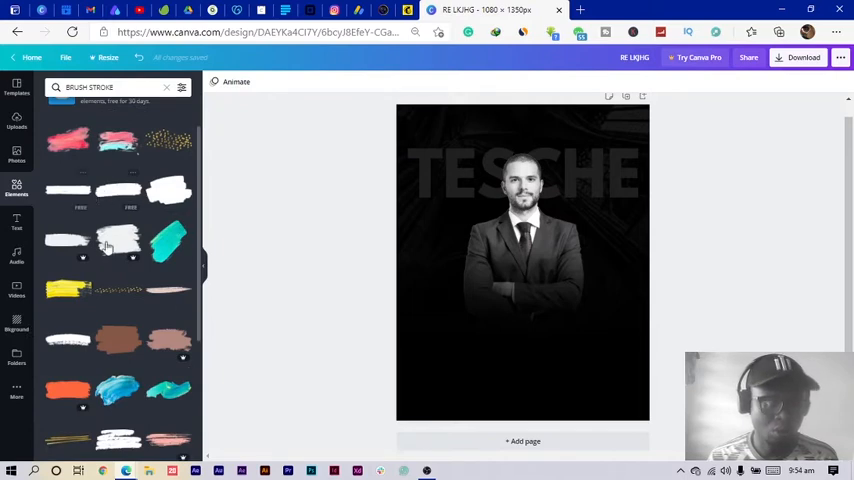
scroll("down", 3)
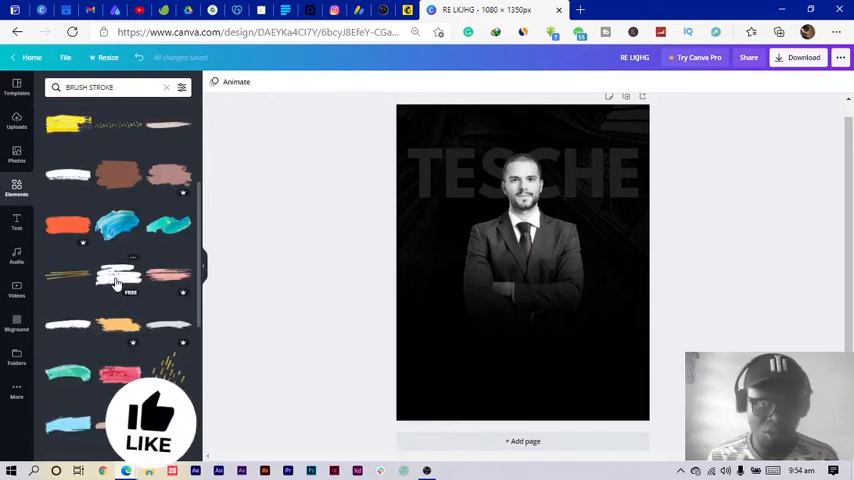
left_click(522, 264)
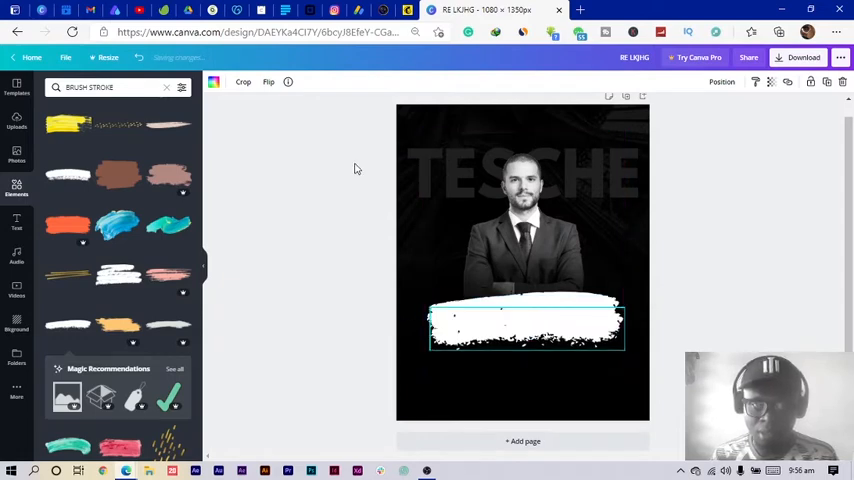
Step: Recolour the brush stroke to a custom orange shade with the colour picker
left_click(268, 82)
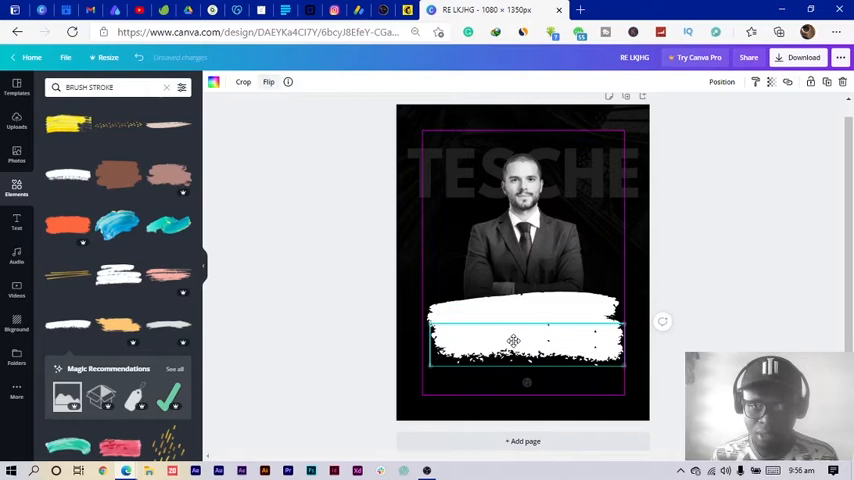
left_click(268, 82)
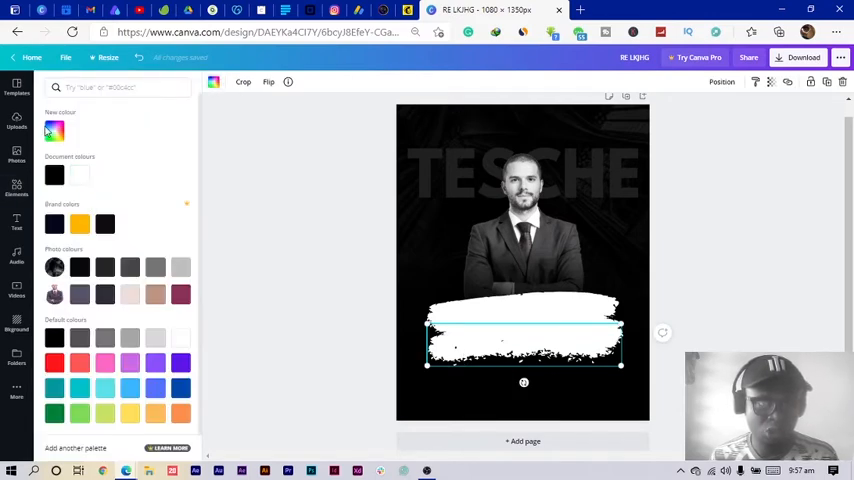
left_click(54, 132)
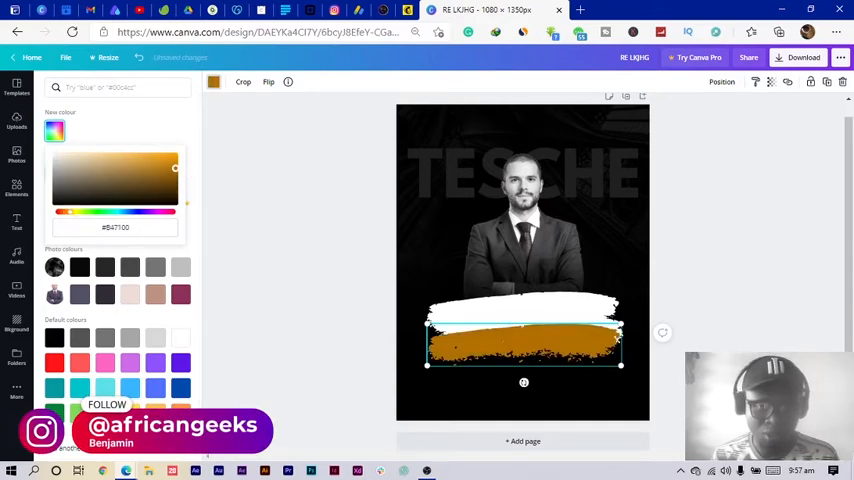
left_click(164, 168)
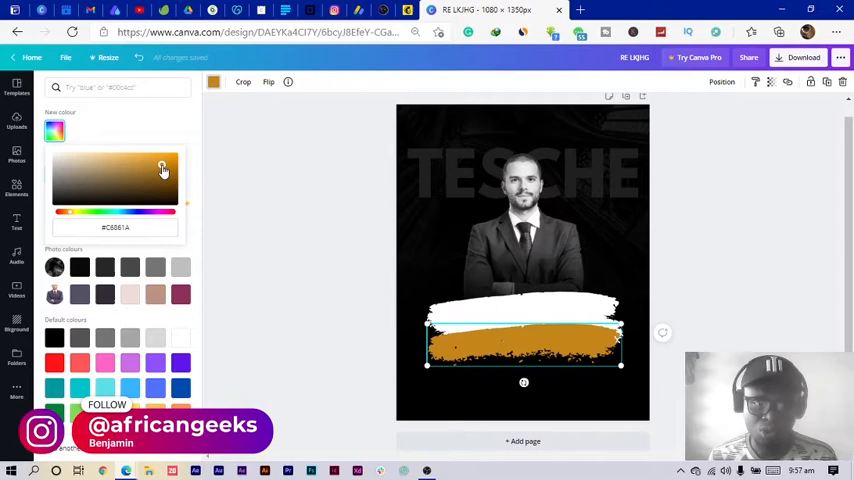
left_click(116, 228)
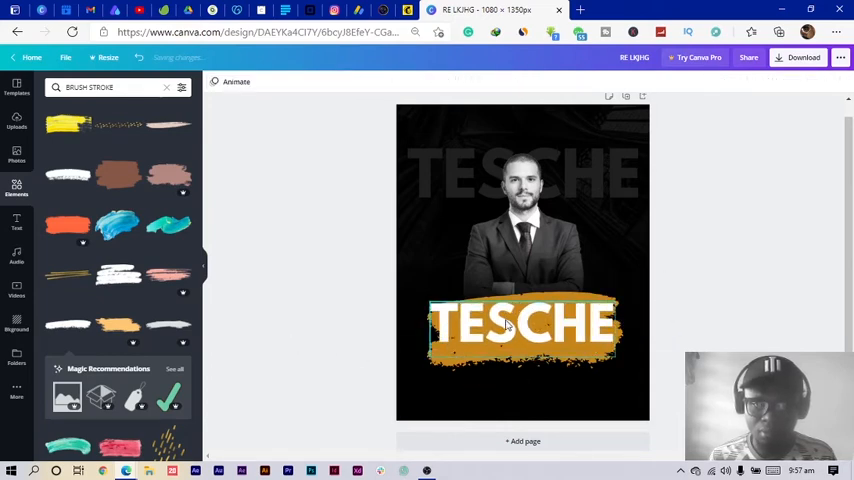
Step: Centre the front TESCHE title on the brush stroke and add a new heading text
left_click(520, 326)
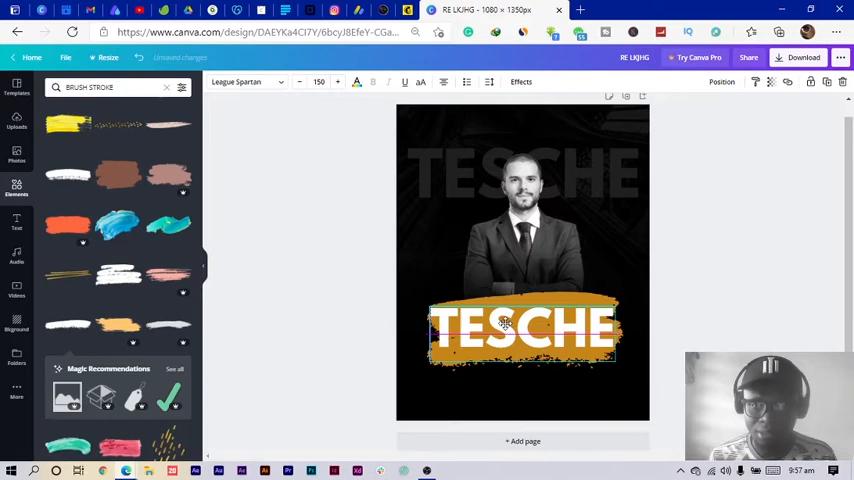
left_click(524, 328)
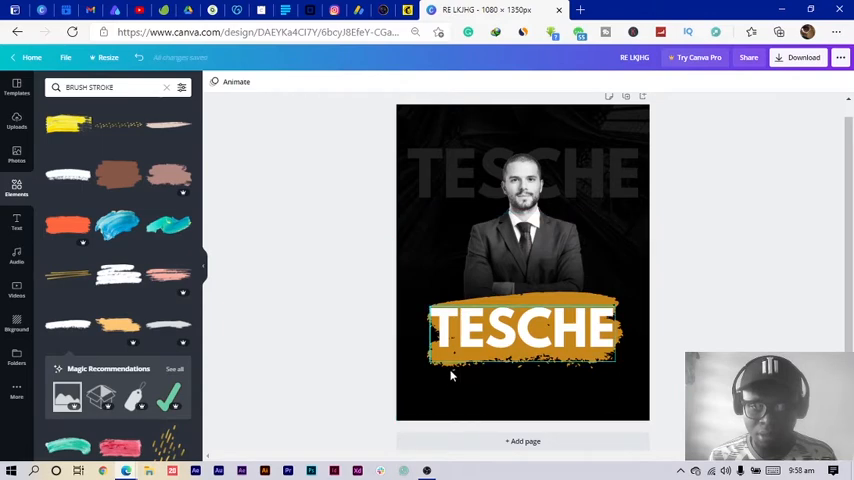
left_click(522, 328)
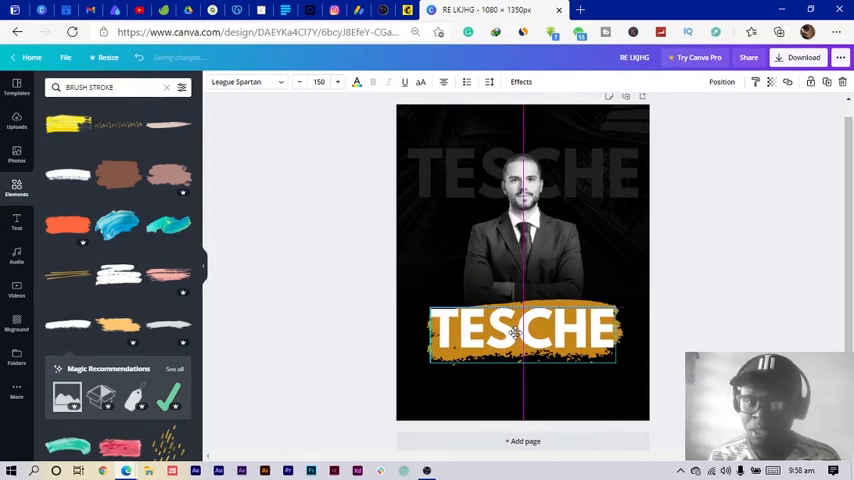
left_click(344, 396)
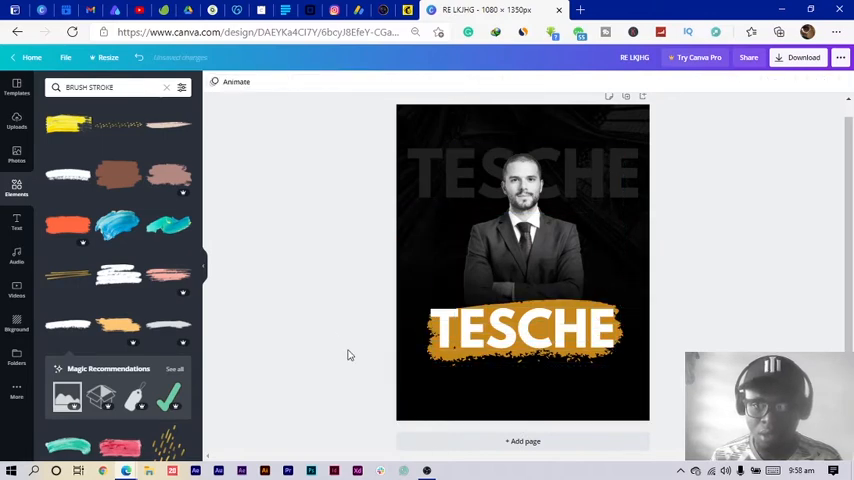
left_click(522, 330)
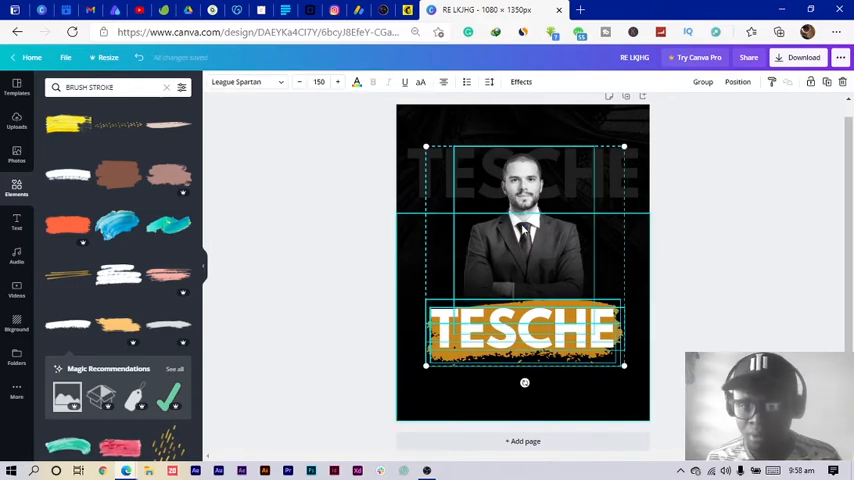
left_click(372, 342)
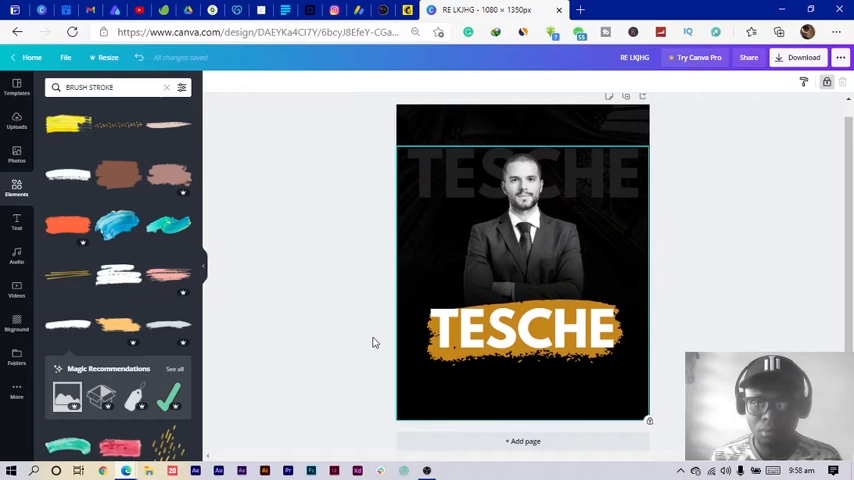
left_click(522, 330)
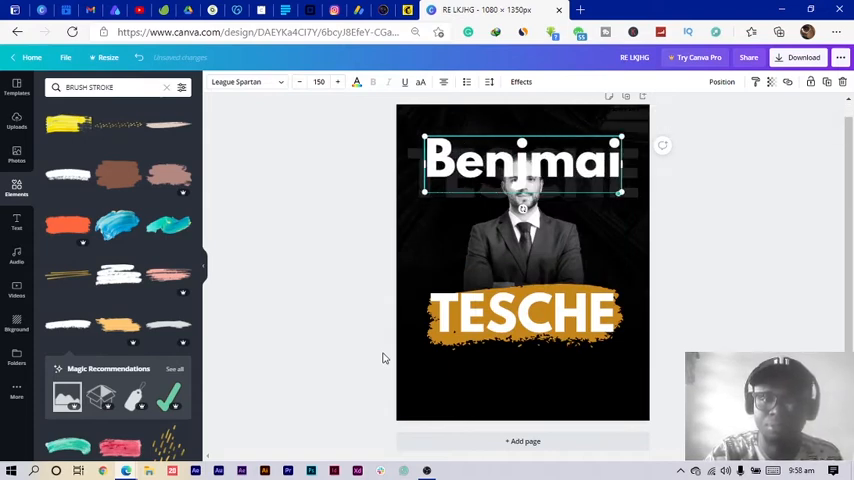
Step: Make the heading read Benjamin in a handwritten script font with a shadow effect
type("Benjamin")
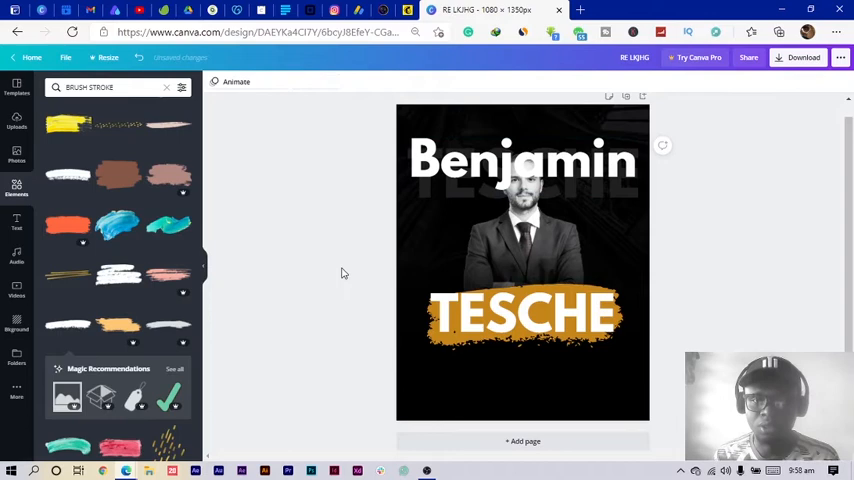
left_click(536, 162)
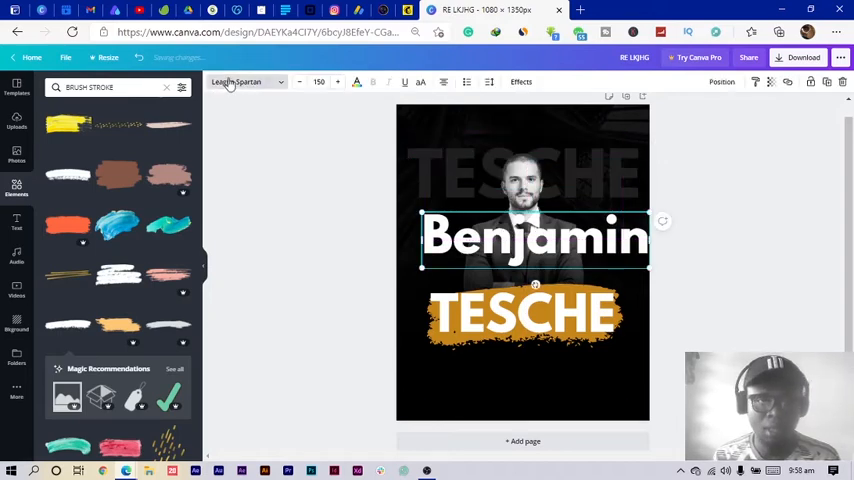
left_click(244, 82)
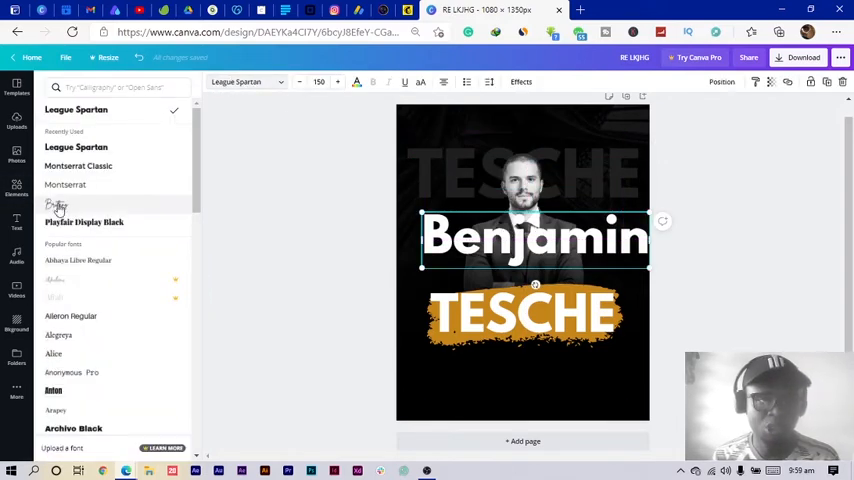
left_click(56, 204)
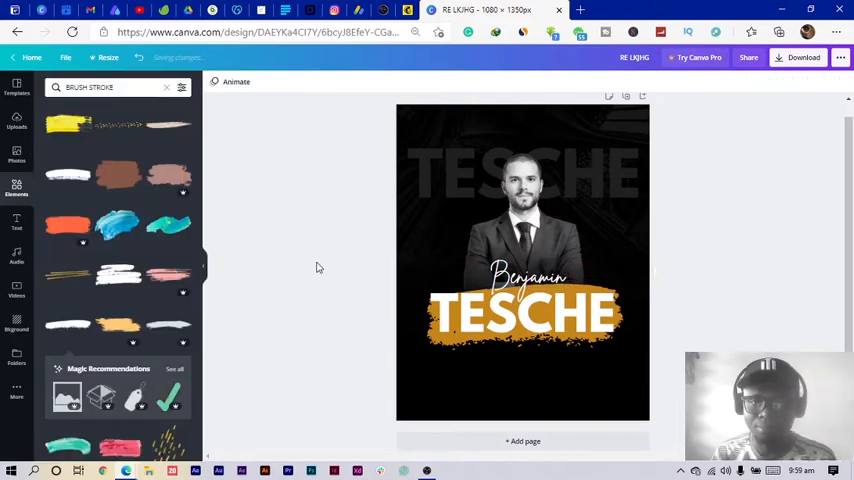
left_click(528, 276)
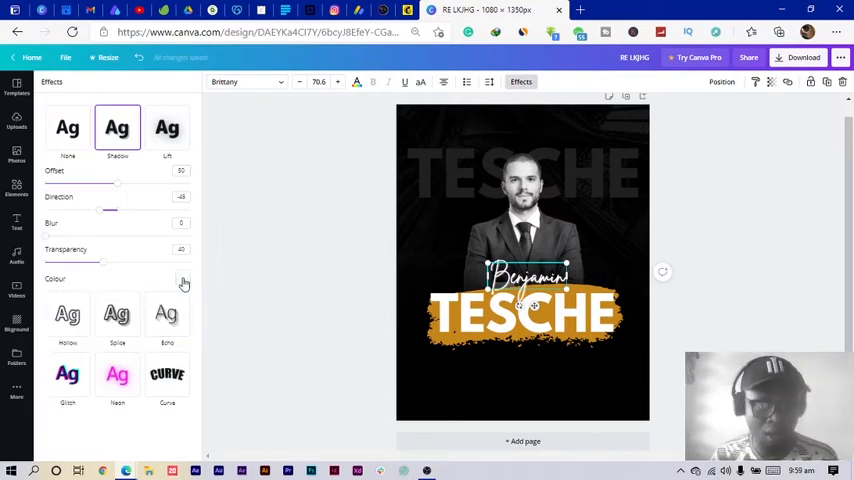
left_click(184, 278)
type("H")
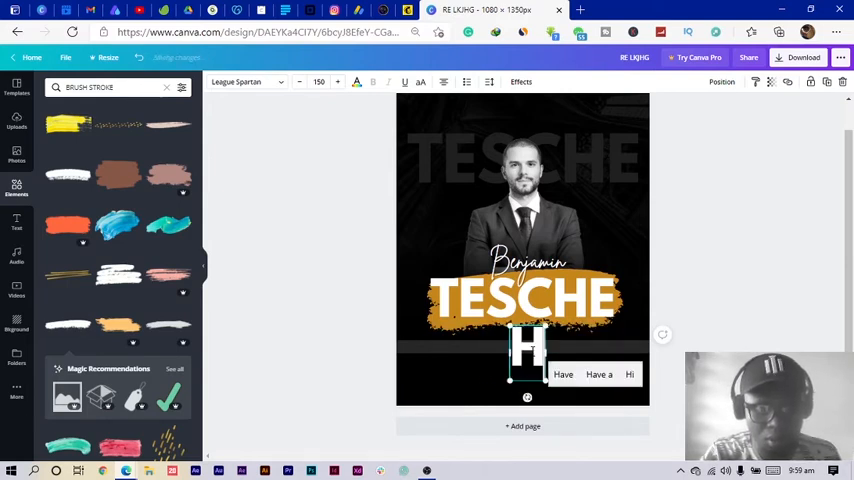
Step: Write HOSTED BY CC.BROTHERS and place it under TESCHE on the dark band
type("OSTED BY")
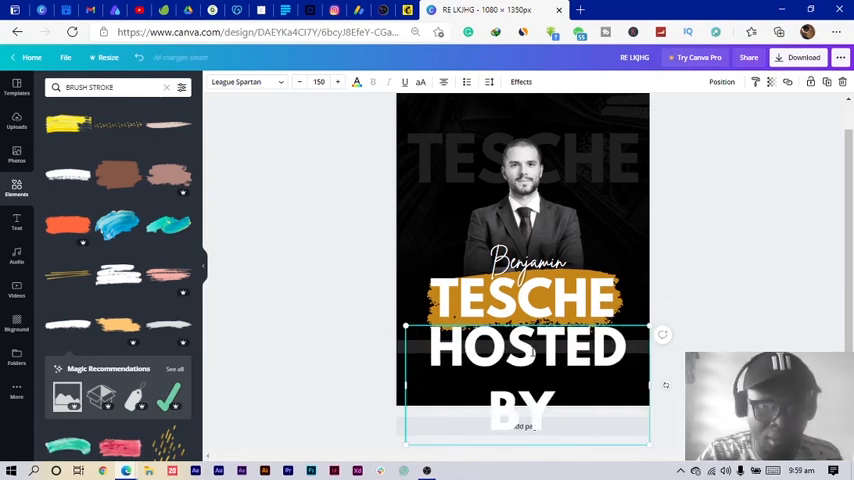
type("C.C.")
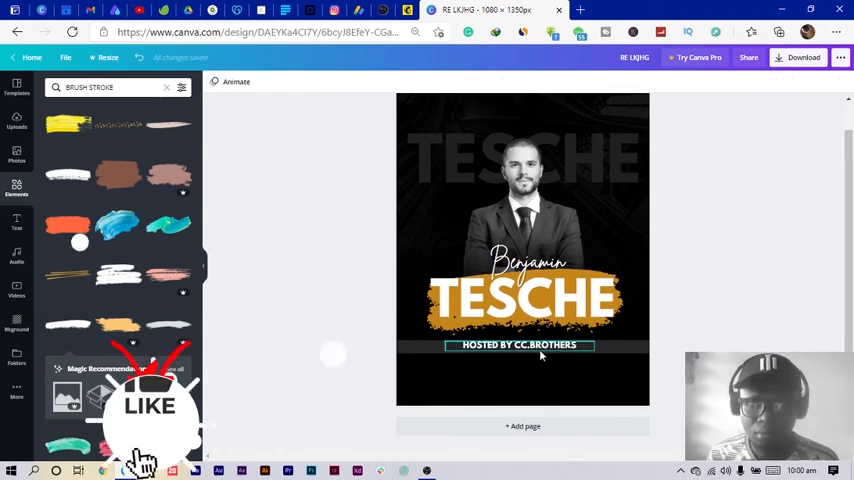
left_click(520, 344)
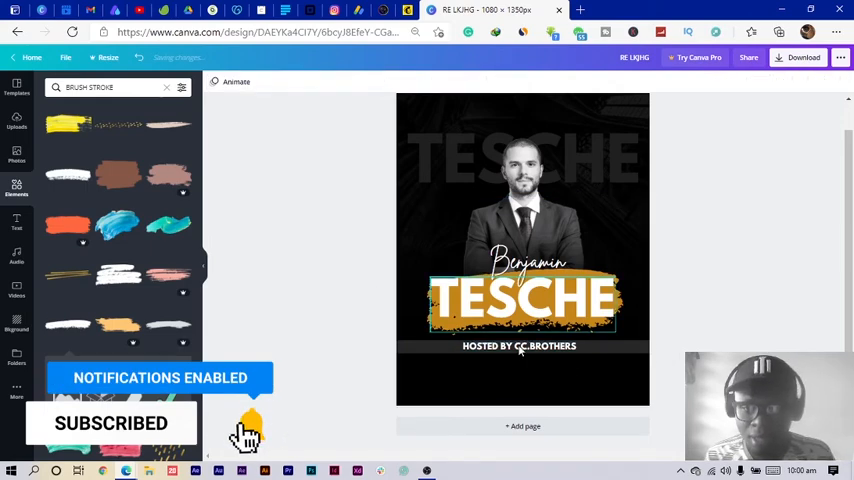
left_click(520, 346)
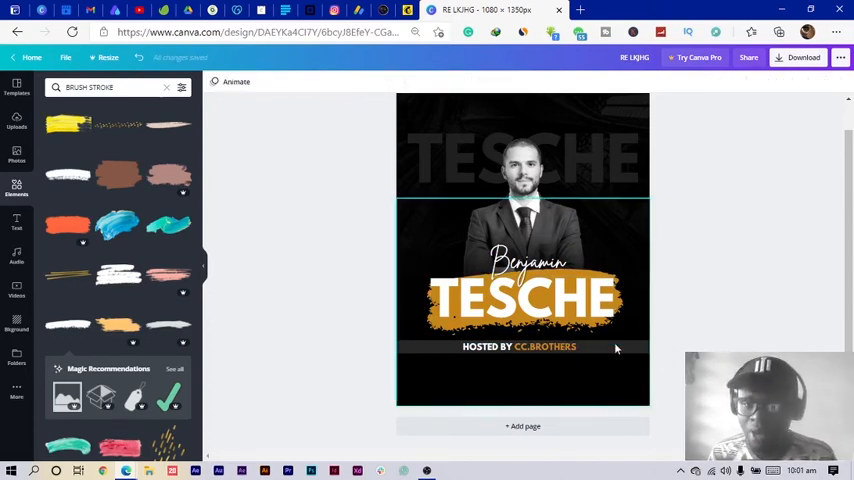
left_click(522, 300)
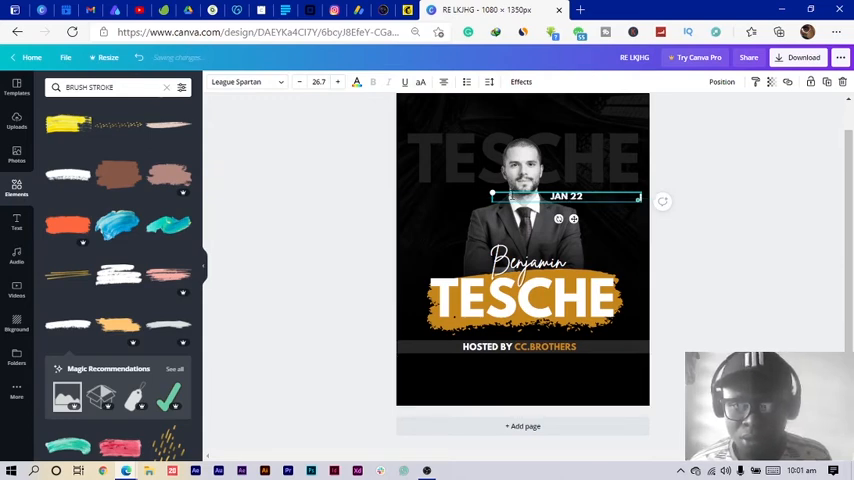
Step: Enlarge JAN 22, add FRIDAY beneath it in Montserrat Classic, and recolour the date orange
left_click_drag(564, 196, 624, 200)
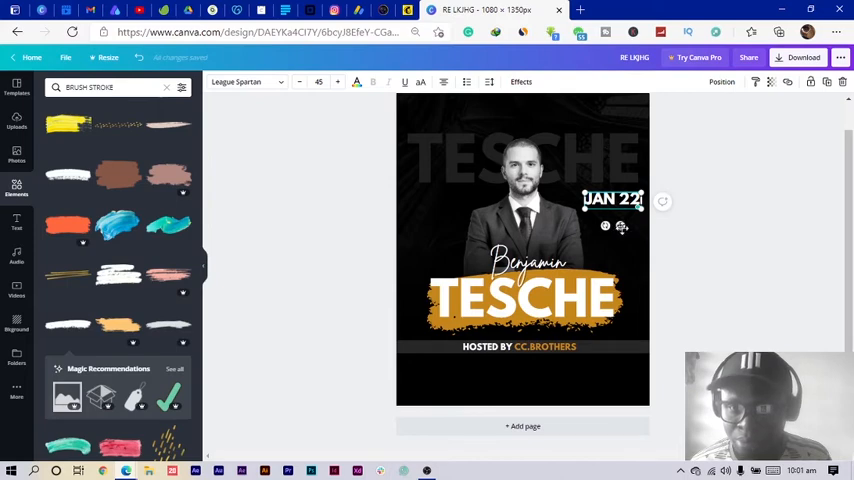
left_click(736, 246)
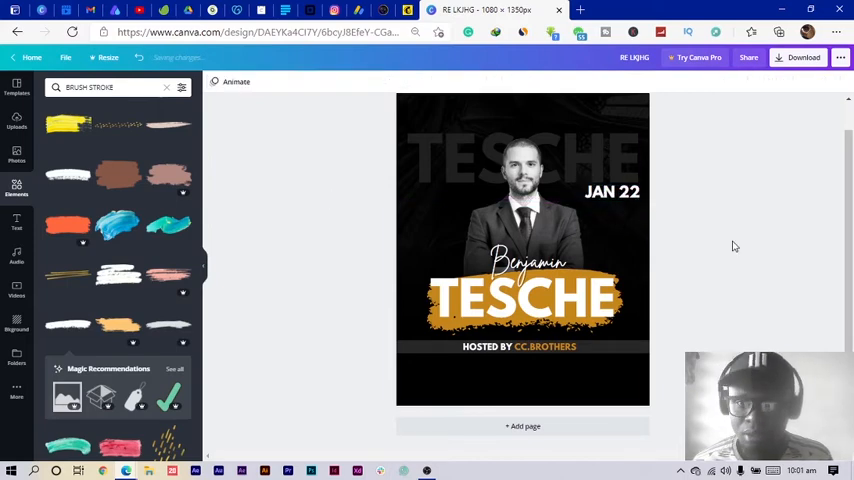
left_click(612, 192)
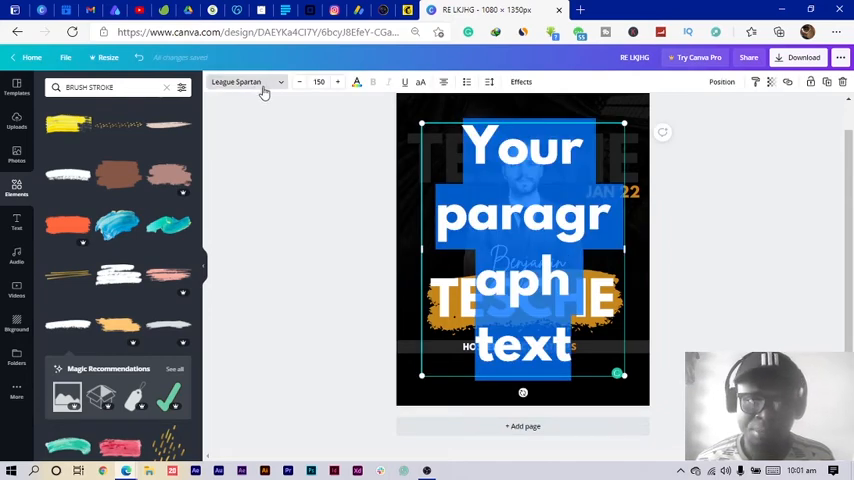
left_click(244, 80)
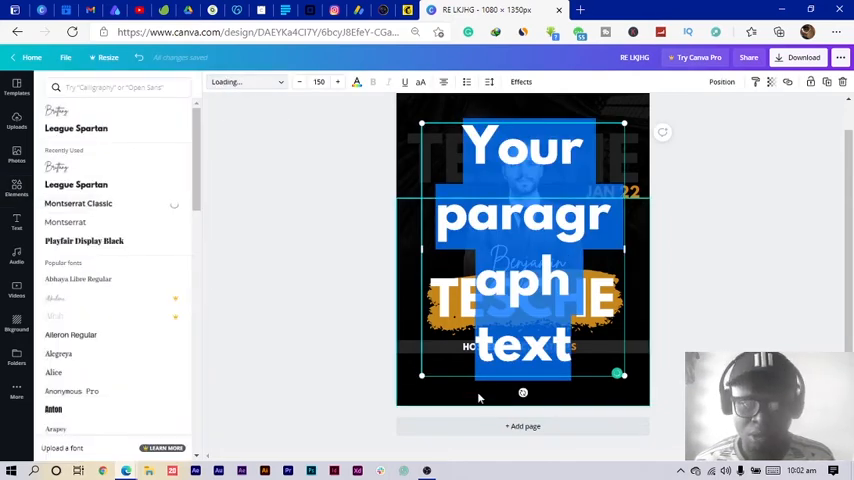
left_click(78, 204)
type("FRIDAY")
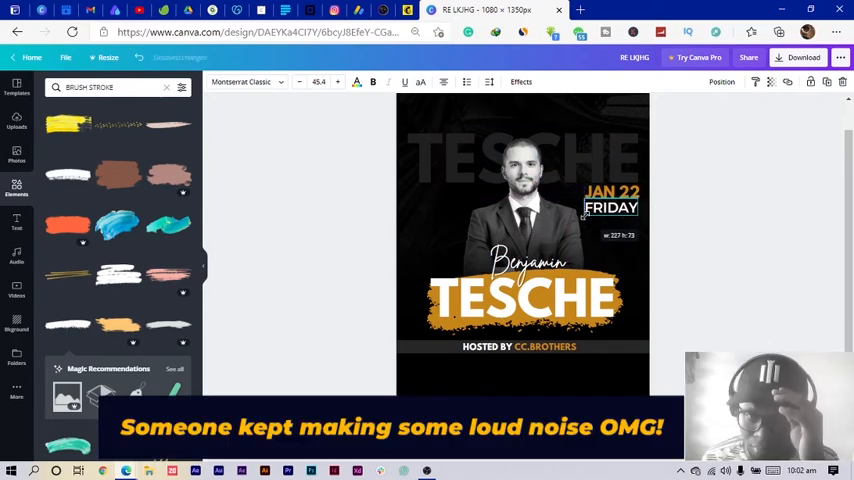
left_click(612, 200)
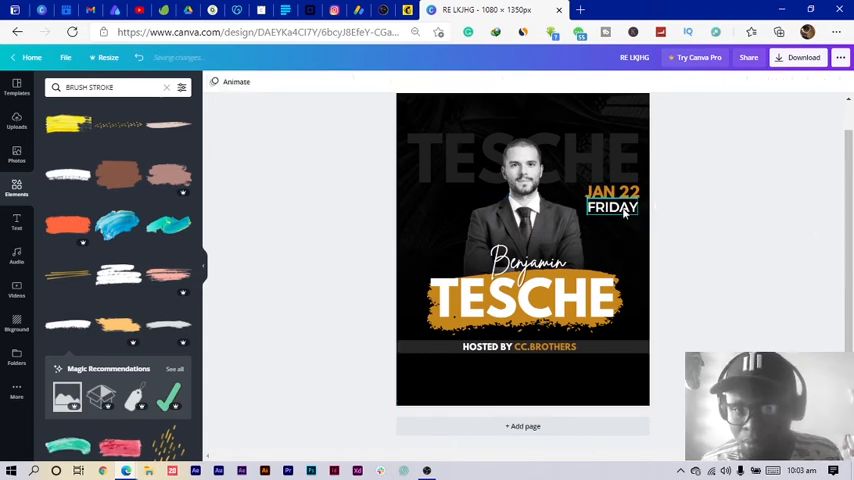
left_click(612, 206)
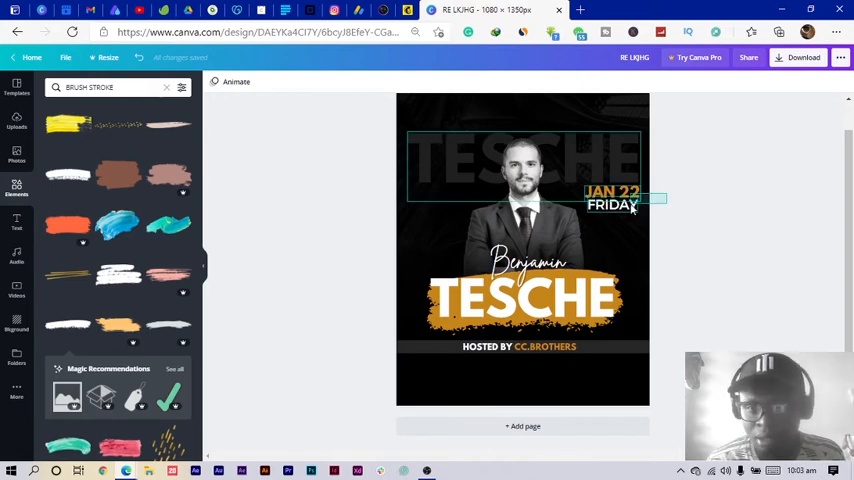
Step: Duplicate the JAN 22 / FRIDAY block to the man's left and retype it as 8PM-9PM
left_click(612, 196)
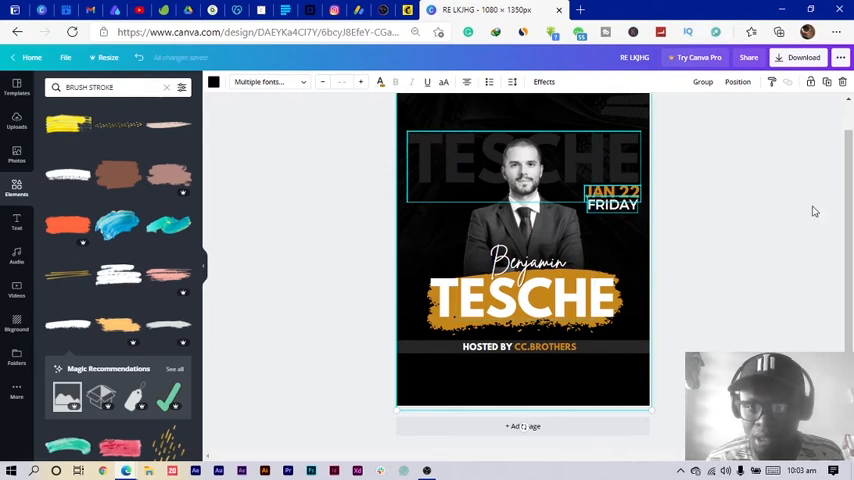
left_click(612, 196)
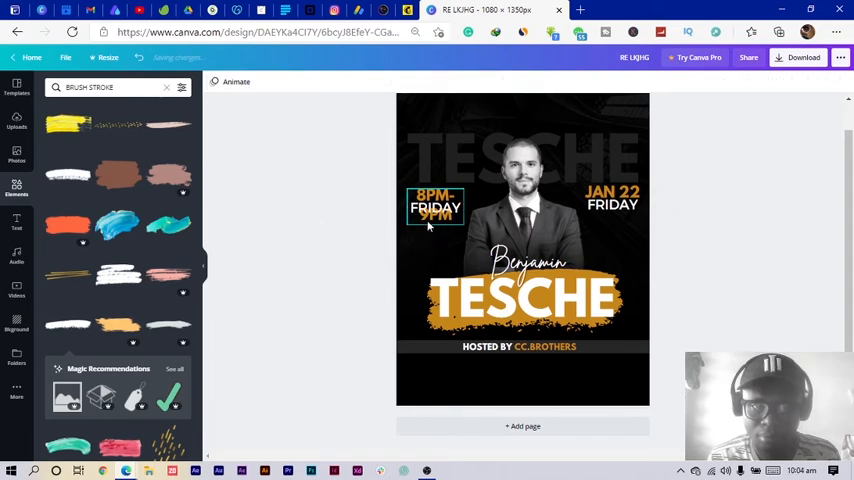
left_click(436, 208)
type("3")
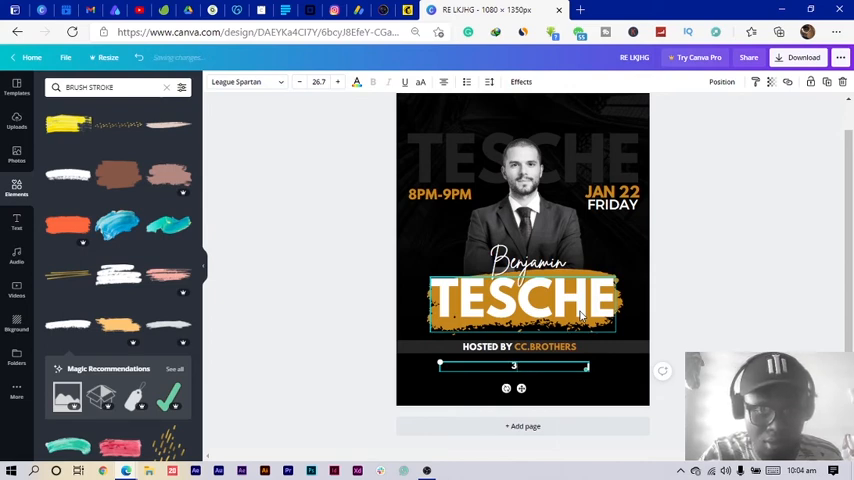
Step: Add the address line 32ND STREET AVENUE, BUSH HIGHWAY under the host line
type("2ND STREET AVENUE, BUSH HIGHWAY")
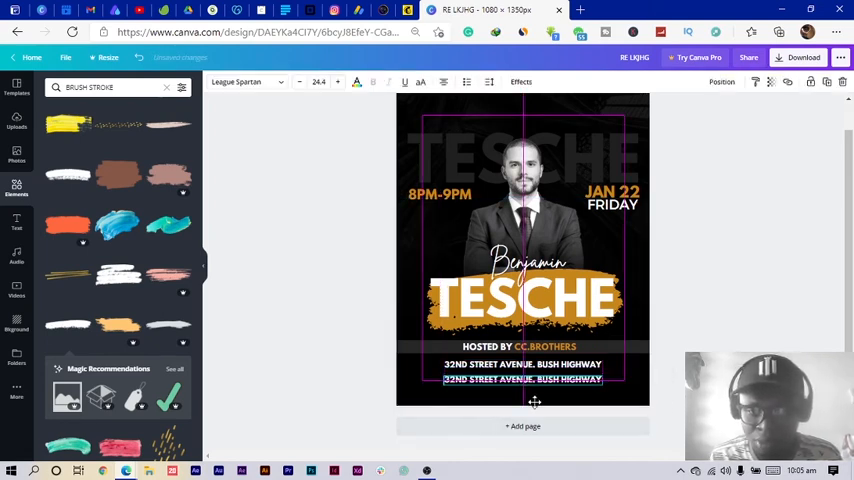
left_click(522, 380)
type("FREE BOOKING AT WWW.")
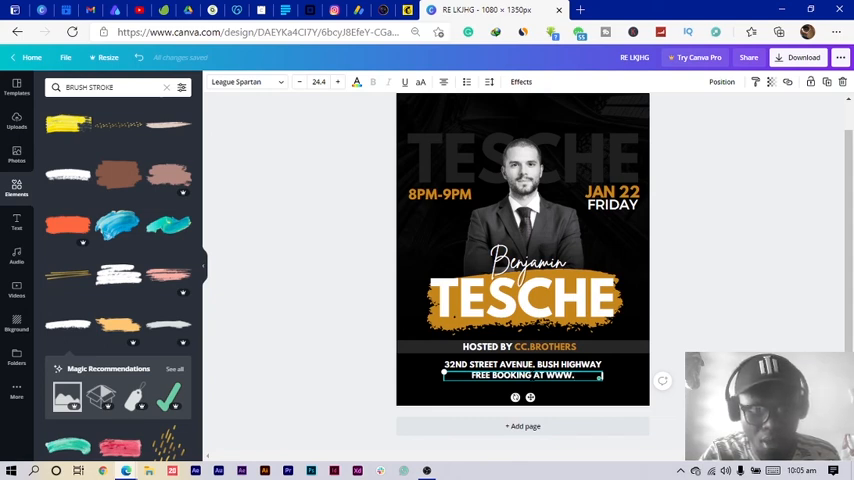
type("boo")
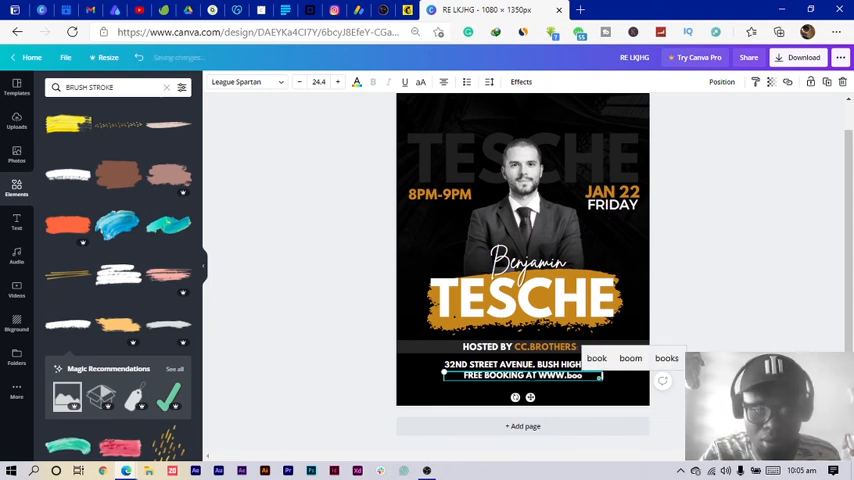